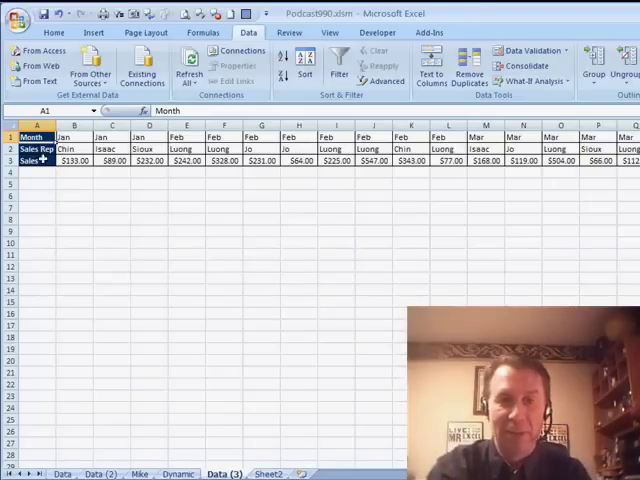
Paste the copied sales data as a transposed vertical table below the original rows.
double_click(248, 32)
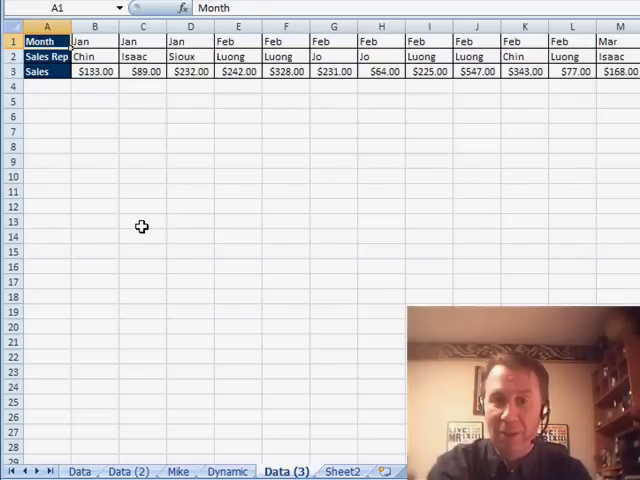
scroll(right, 3)
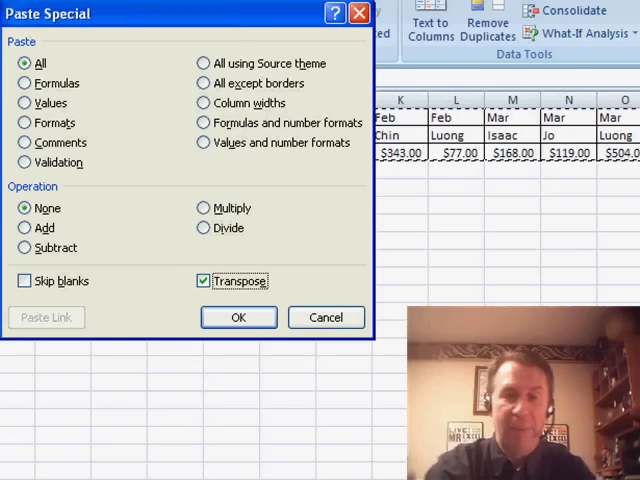
click(238, 316)
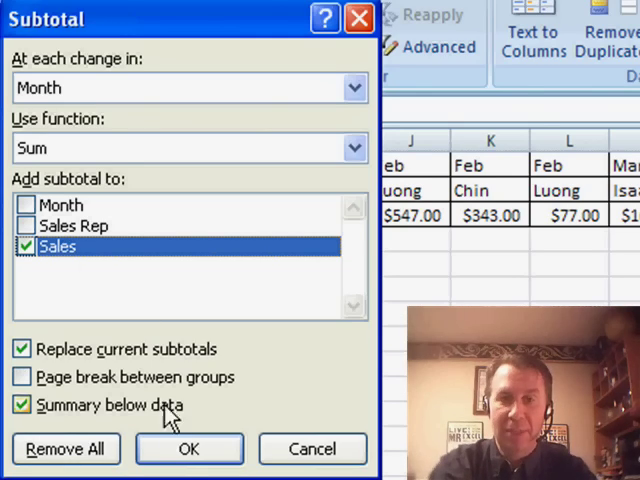
Insert a Sum of Sales subtotal row at every change in Month (Jan, Feb totals).
click(188, 448)
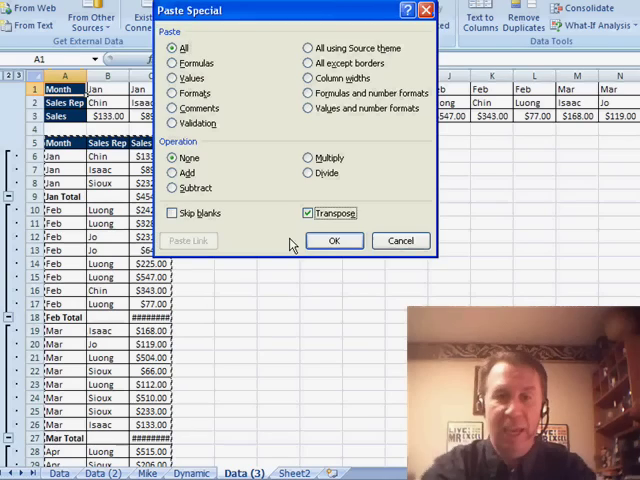
Paste the subtotaled table back over A1, transposed with Skip blanks, giving Jan Total and Feb Total columns.
click(334, 240)
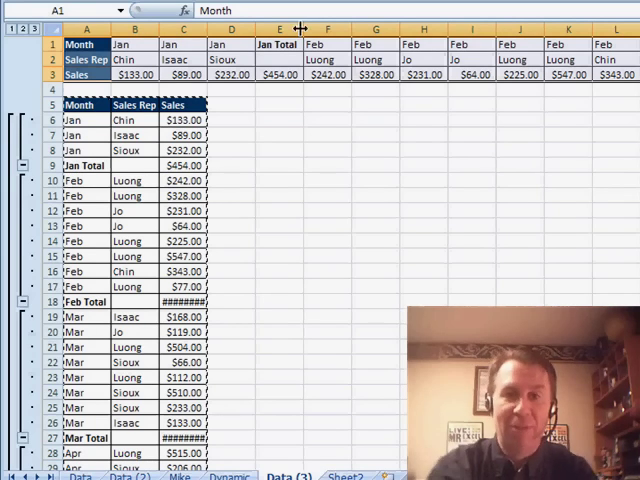
click(240, 32)
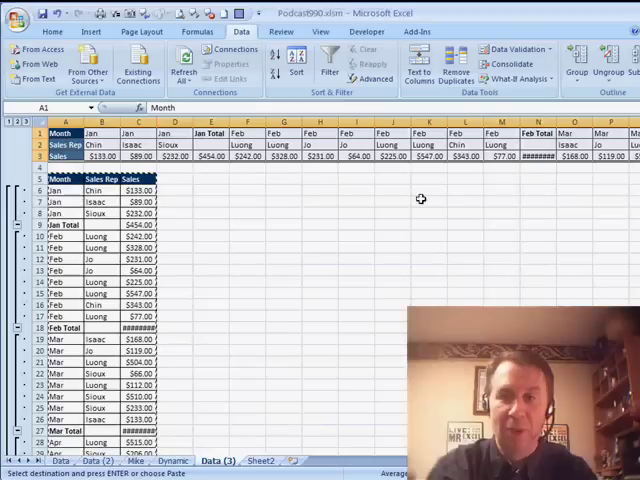
Cancel the pending copy and delete the entire rows of the temporary vertical table.
key(alt)
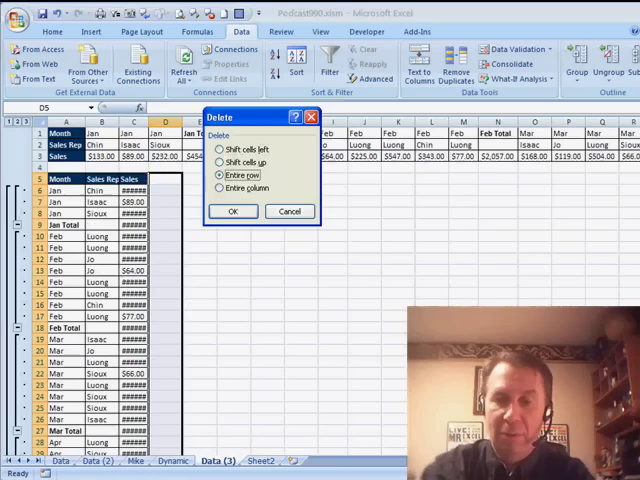
click(232, 212)
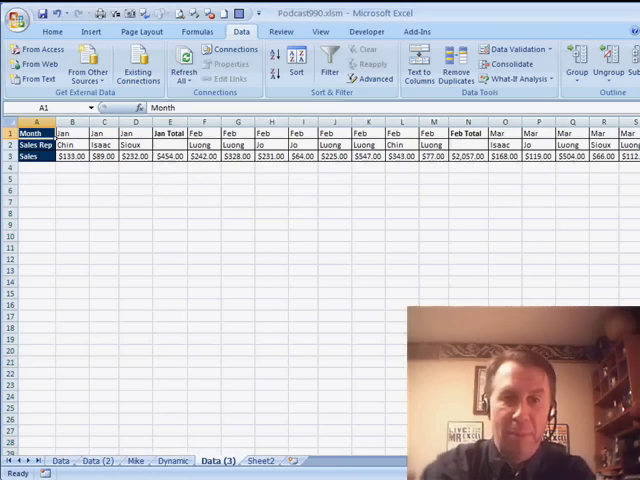